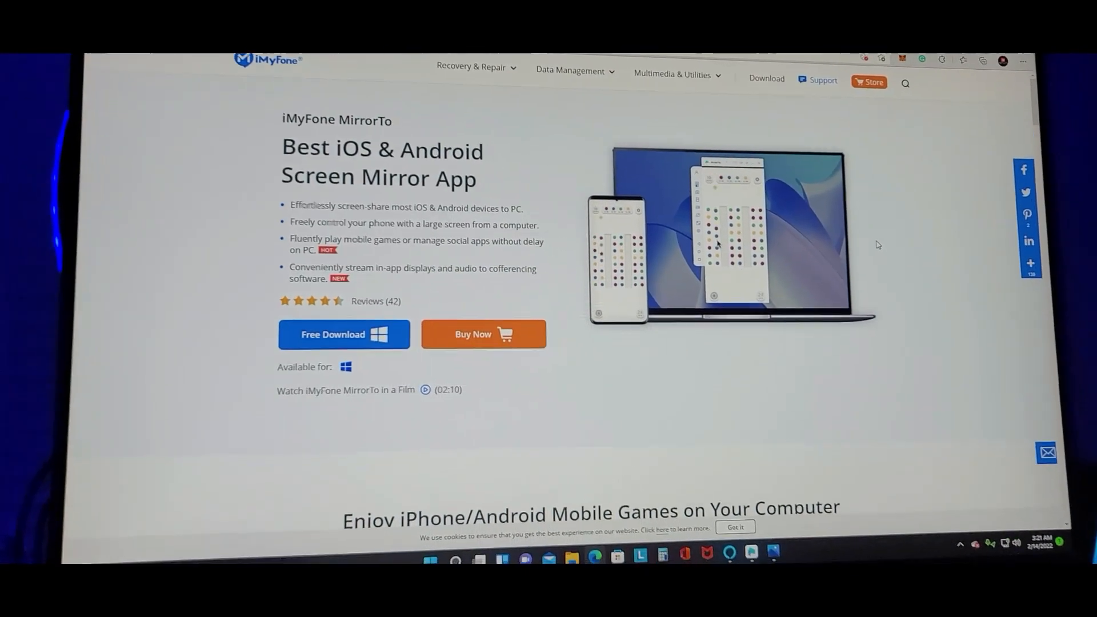
Follow the 'Problem with connection' link to open the online connection-help guide
scroll(down, 3)
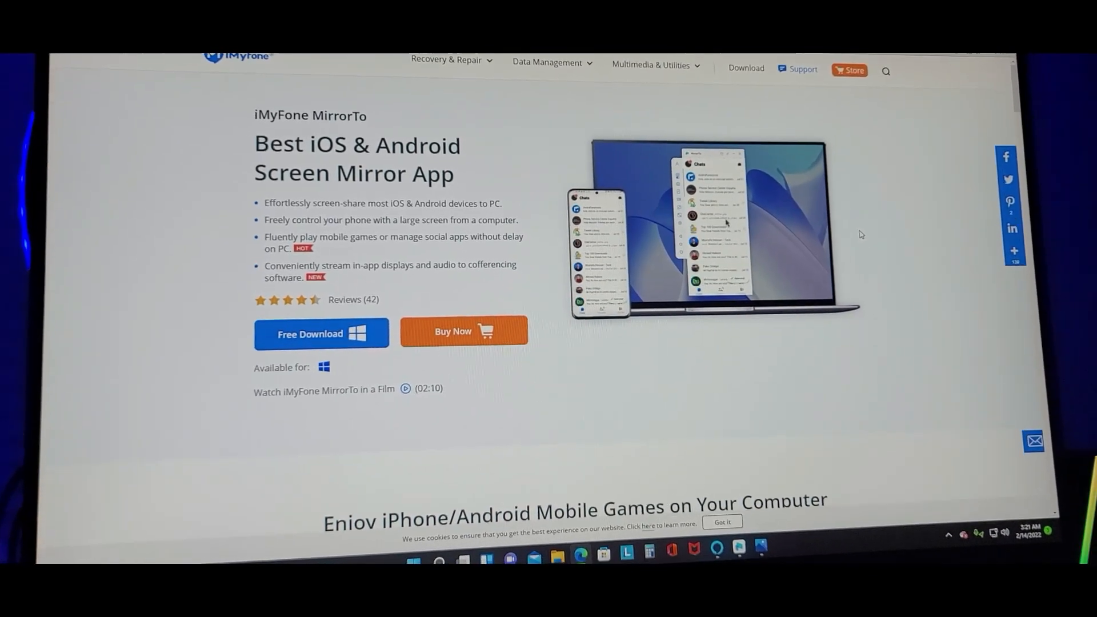
scroll(down, 3)
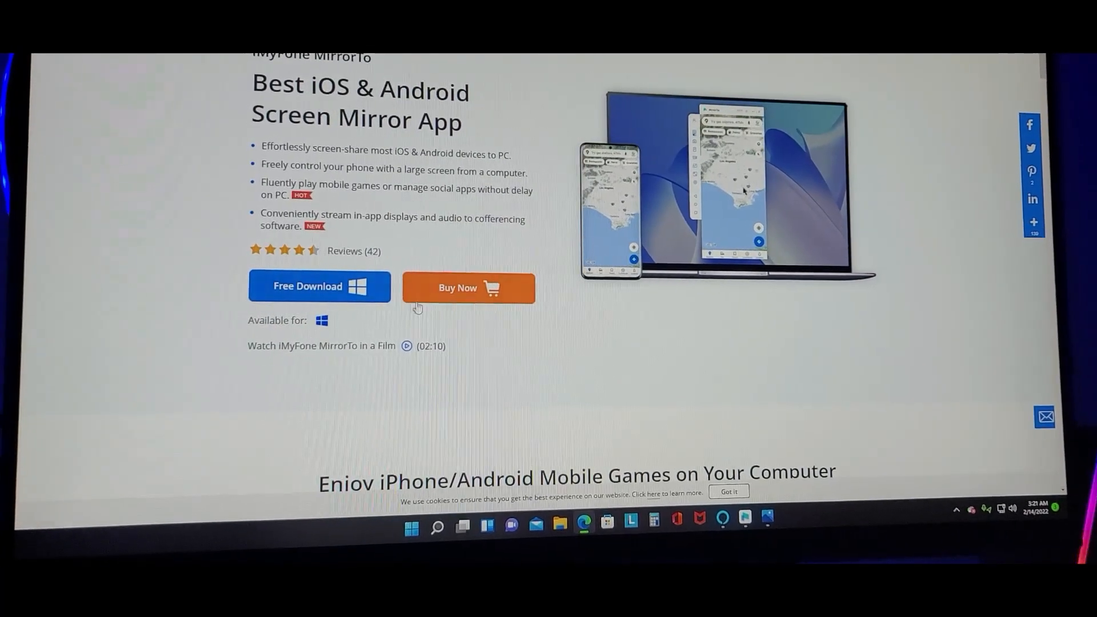
click(467, 288)
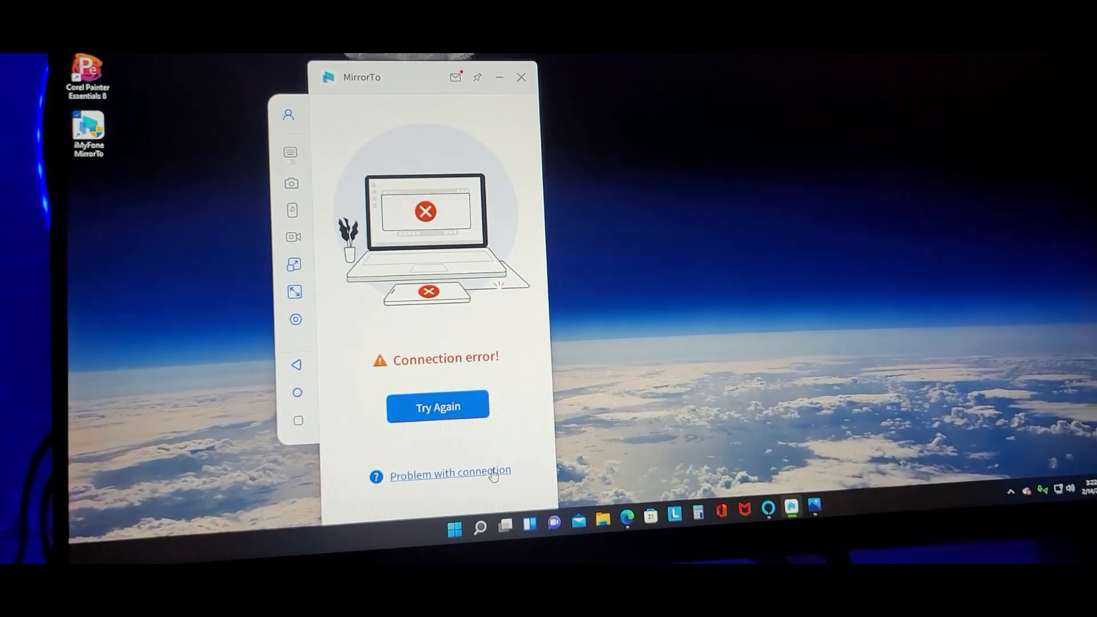
click(448, 473)
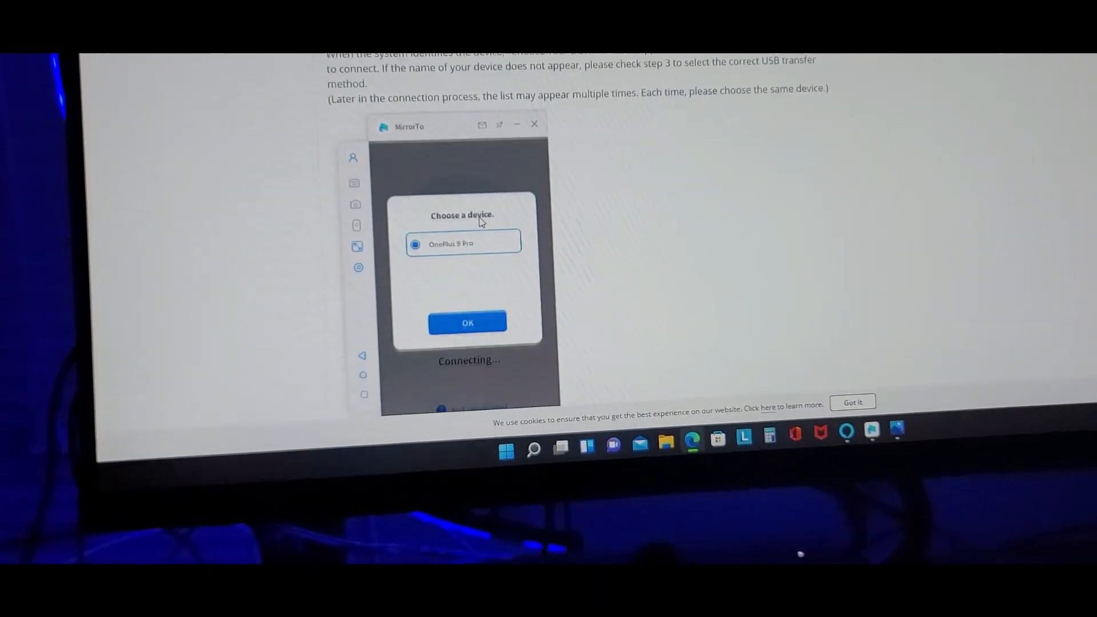
Scroll the guide down to Step 3 on USB debugging and Media Transfer Protocol mode
scroll(down, 3)
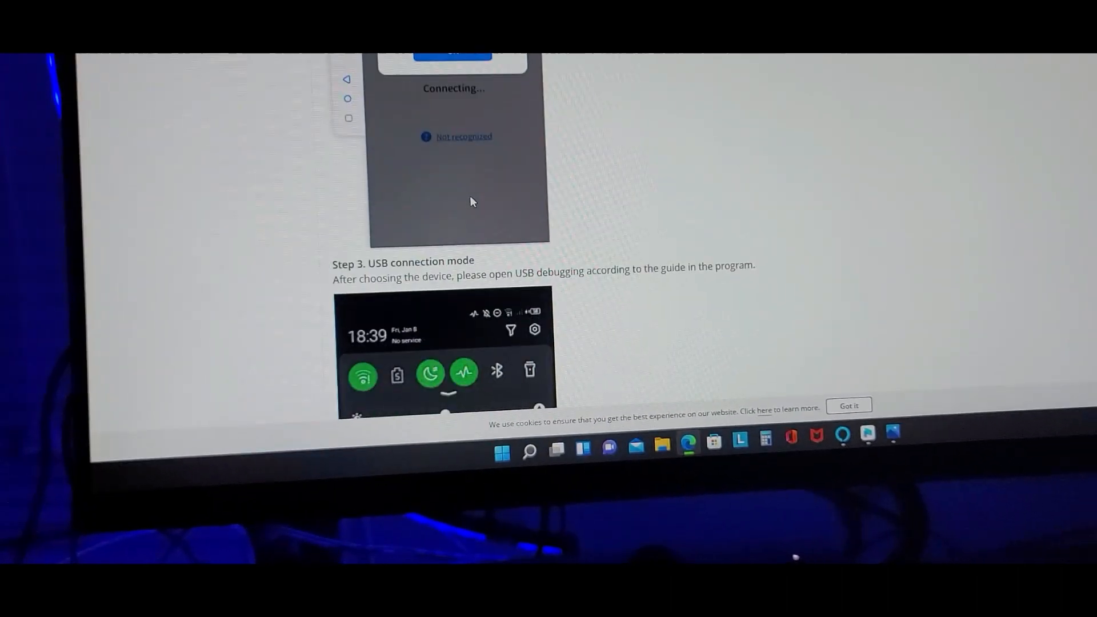
scroll(down, 3)
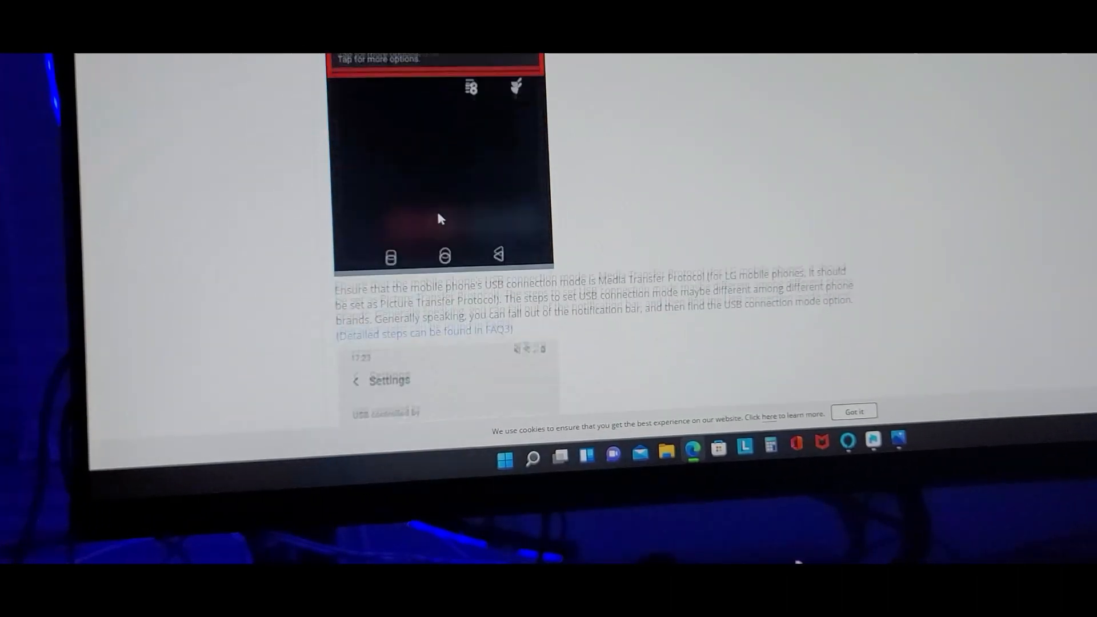